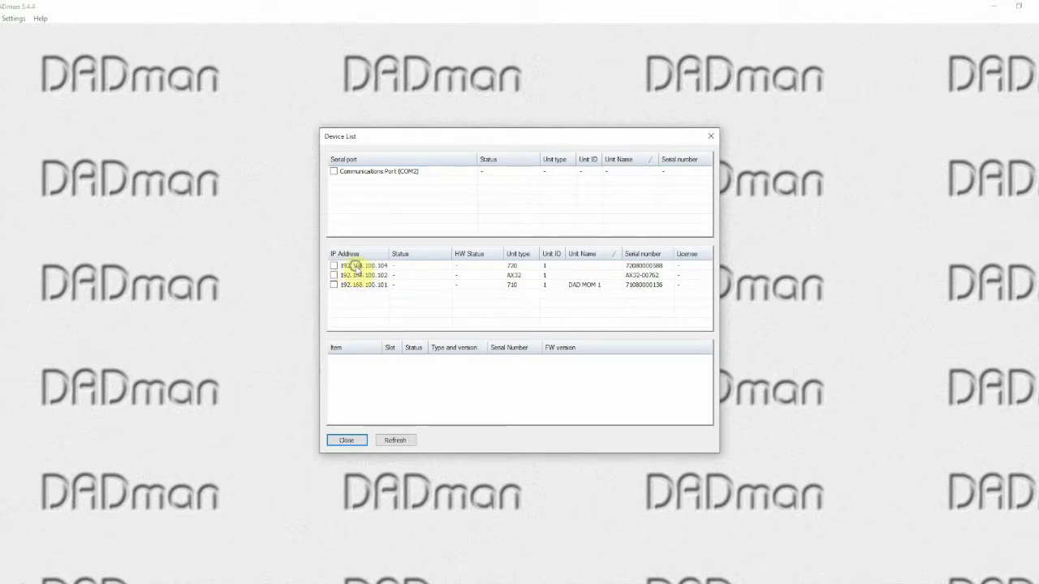
Step: Set the first listed unit's network settings to obtain its IP address automatically
right_click(357, 267)
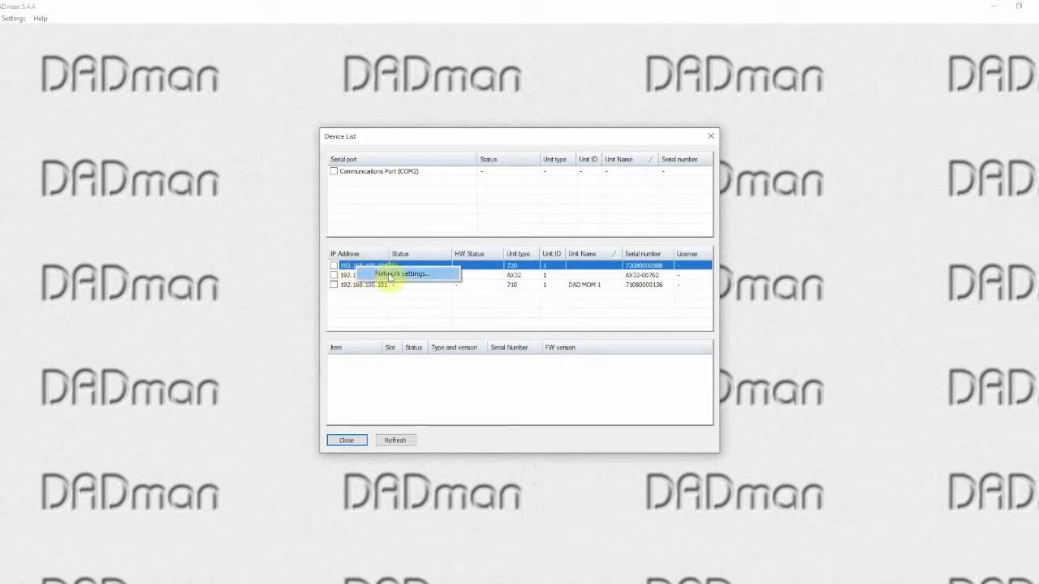
left_click(399, 273)
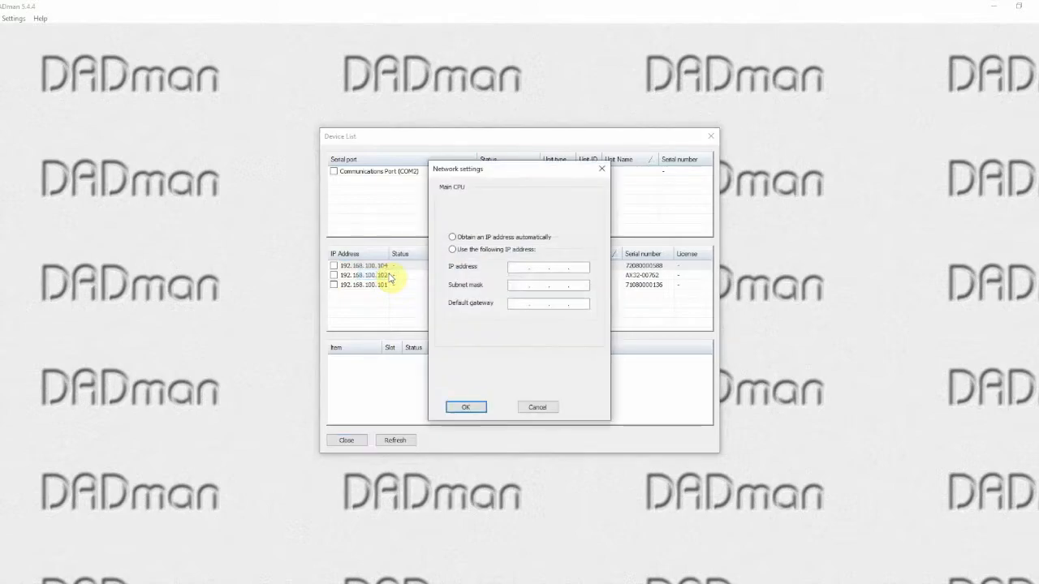
mouse_move(396, 286)
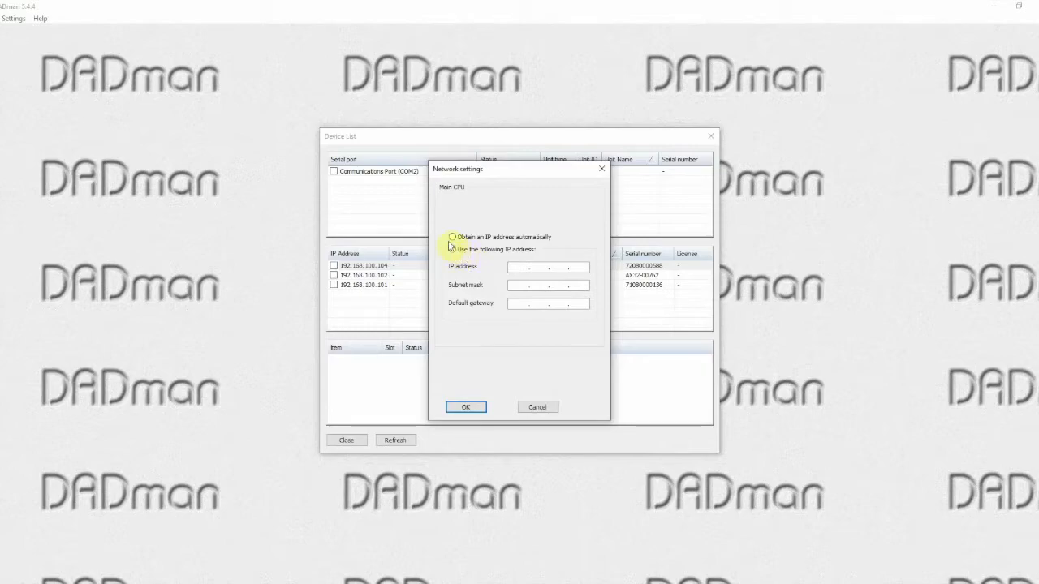
left_click(452, 236)
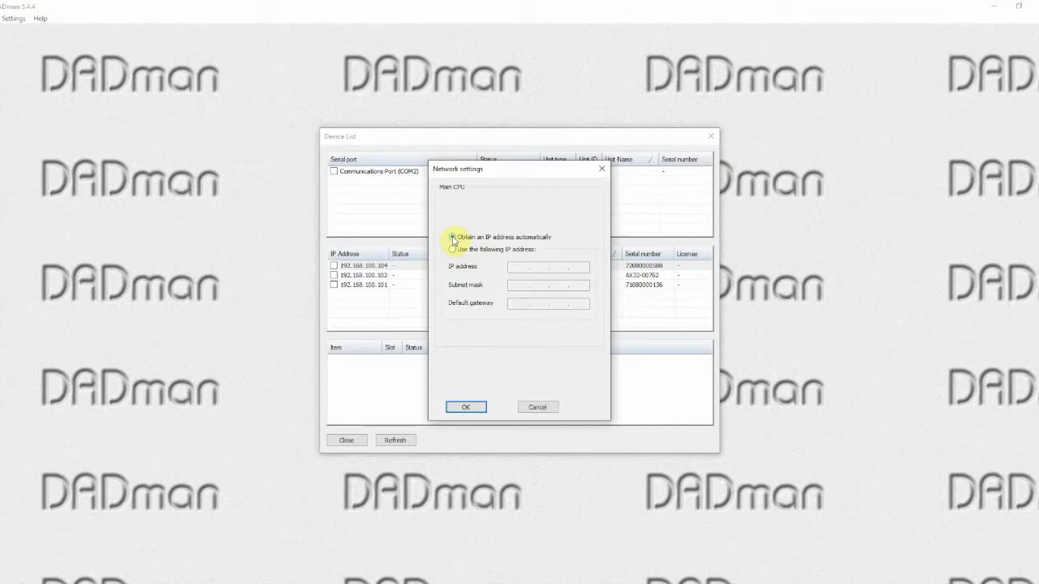
left_click(453, 237)
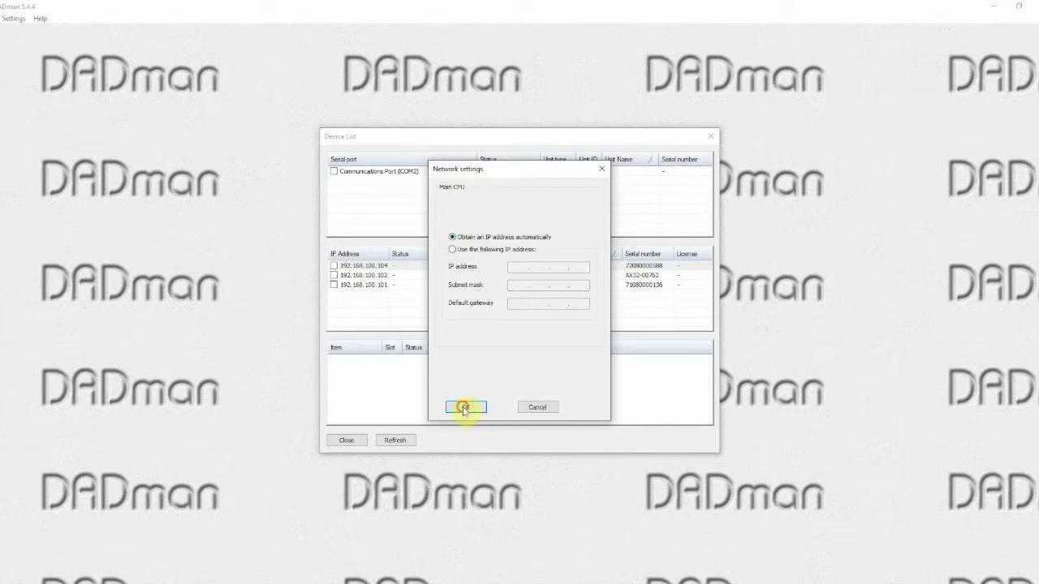
left_click(465, 406)
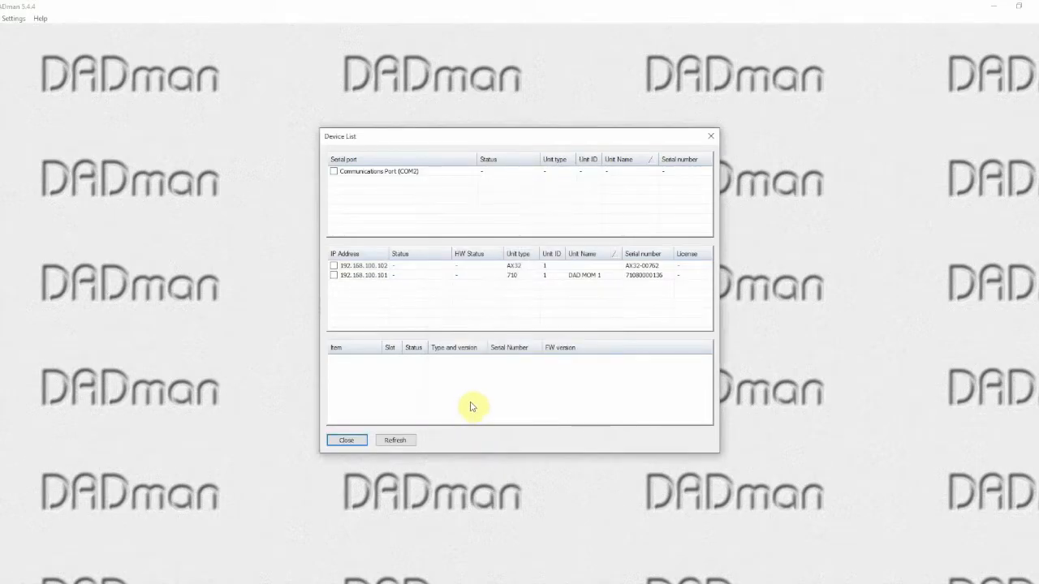
mouse_move(467, 403)
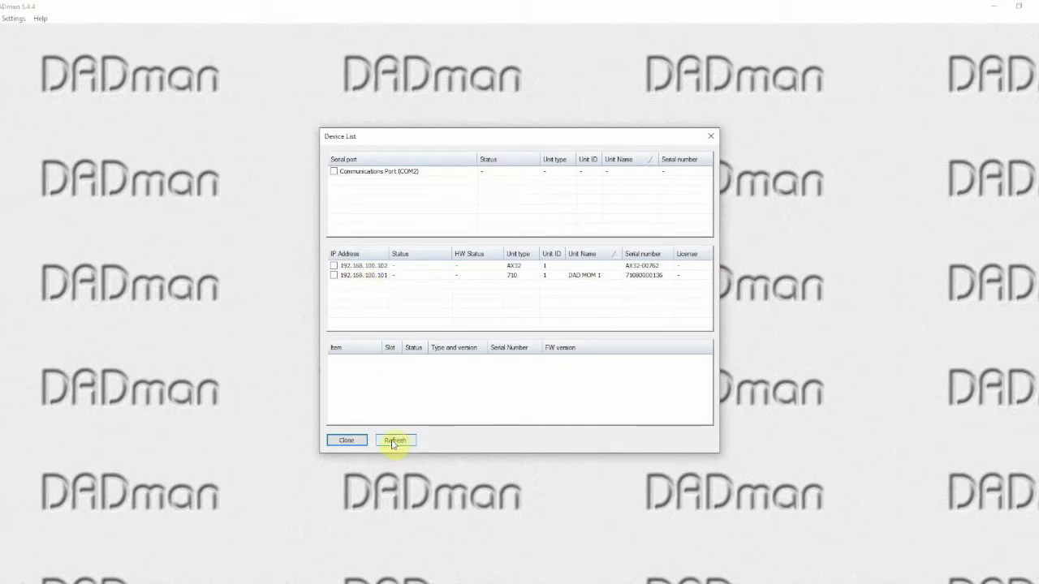
Step: Refresh the device list twice until three units are listed again
left_click(396, 440)
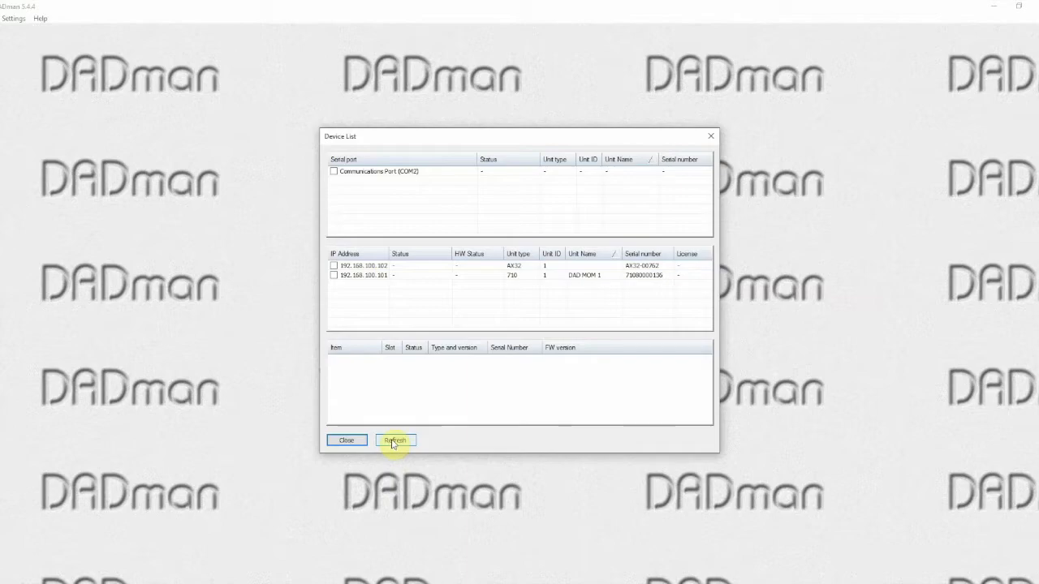
left_click(396, 440)
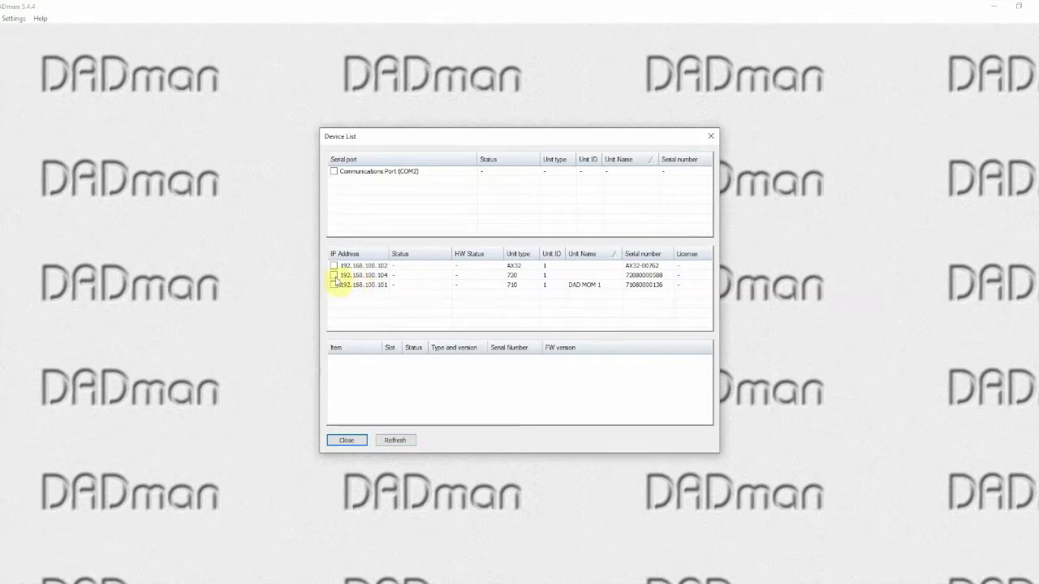
Step: Enable the second unit's checkbox, wait for 'Unit ready', and select its row
left_click(335, 276)
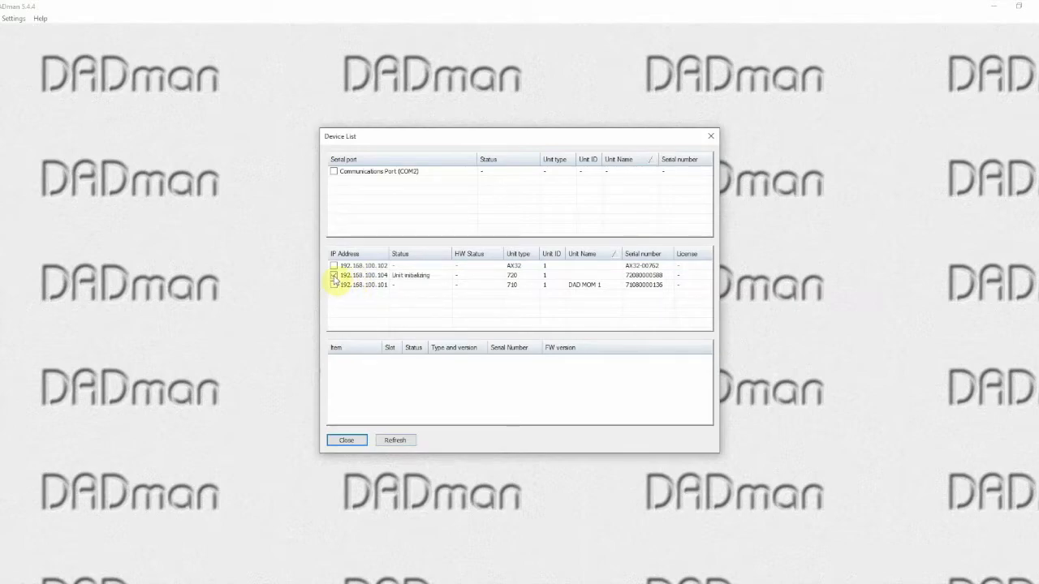
left_click(334, 276)
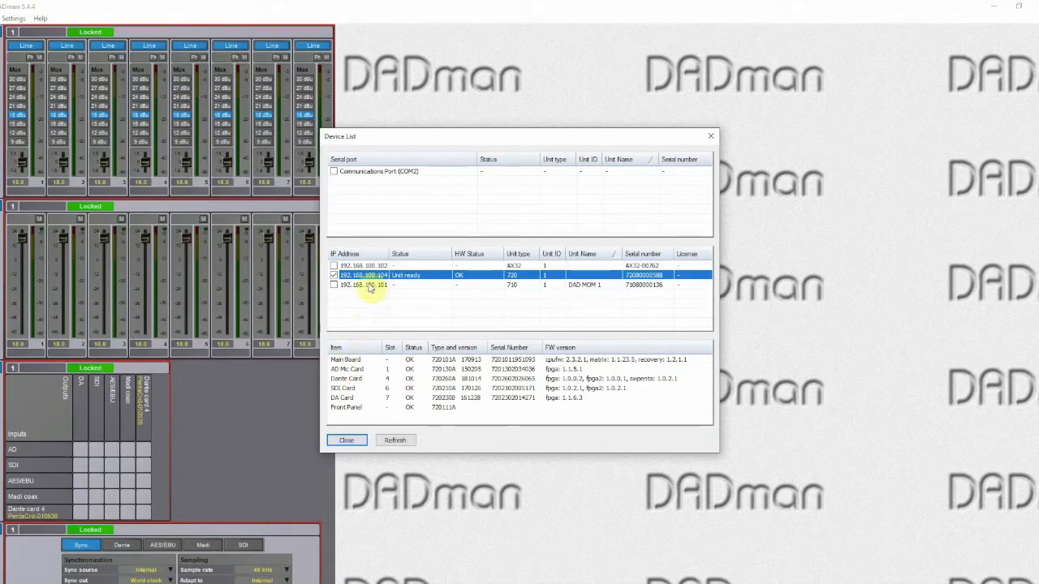
left_click(332, 286)
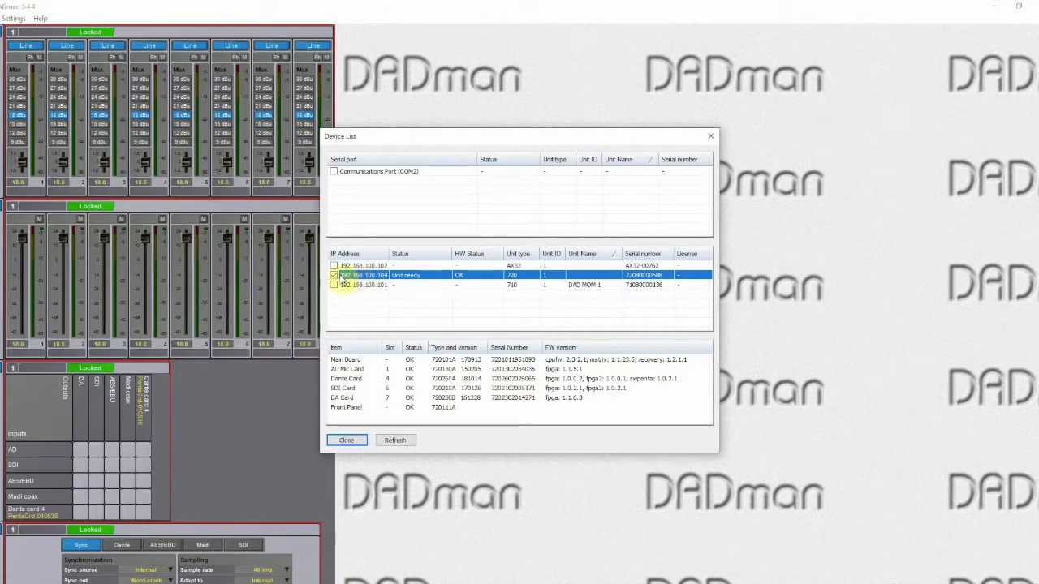
Step: Set the unit's network settings to Dante Card 4 with Ethernet switch mode Switched
right_click(382, 276)
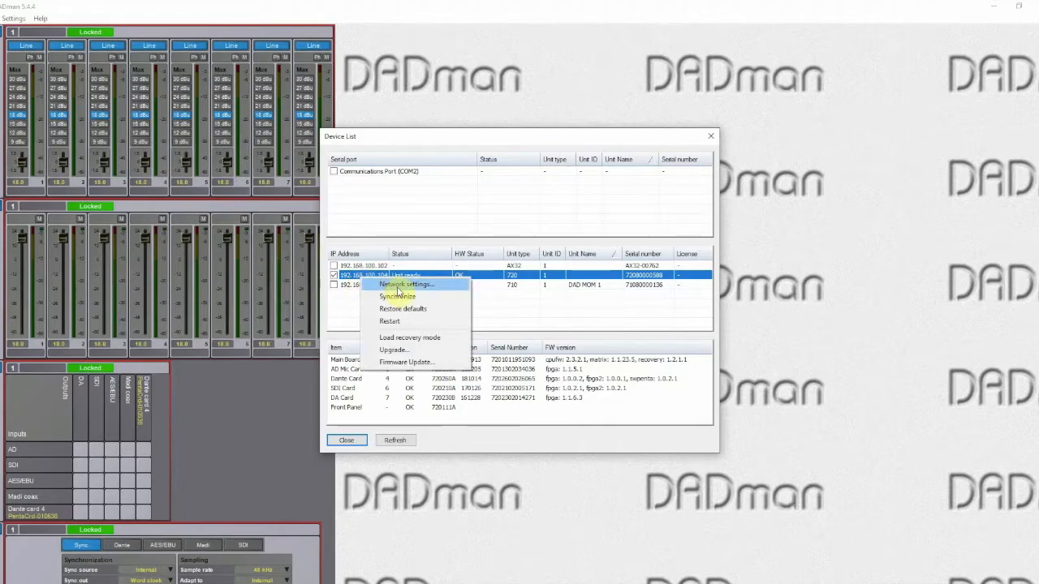
left_click(405, 284)
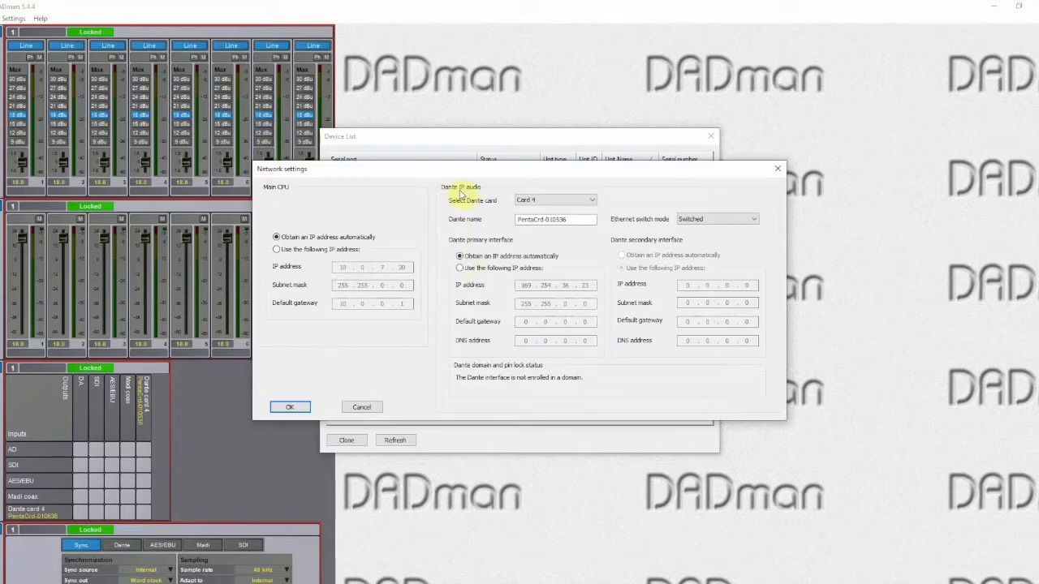
mouse_move(568, 208)
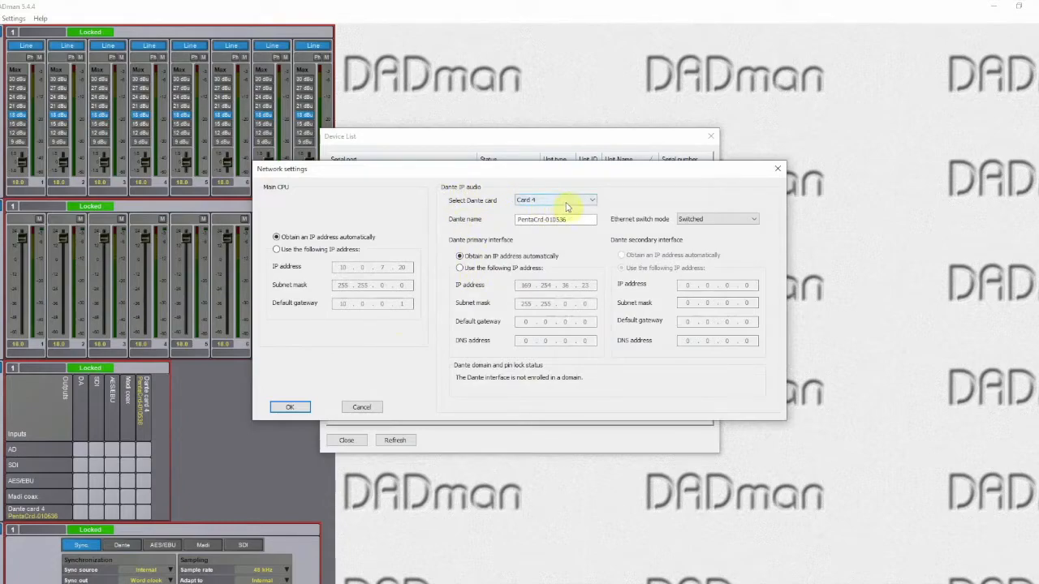
left_click(555, 200)
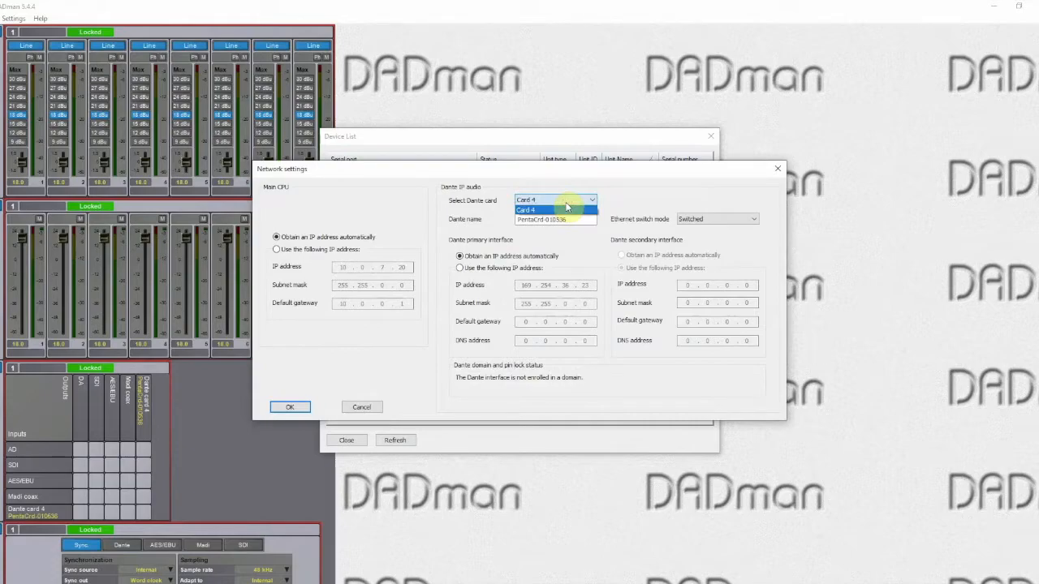
left_click(555, 200)
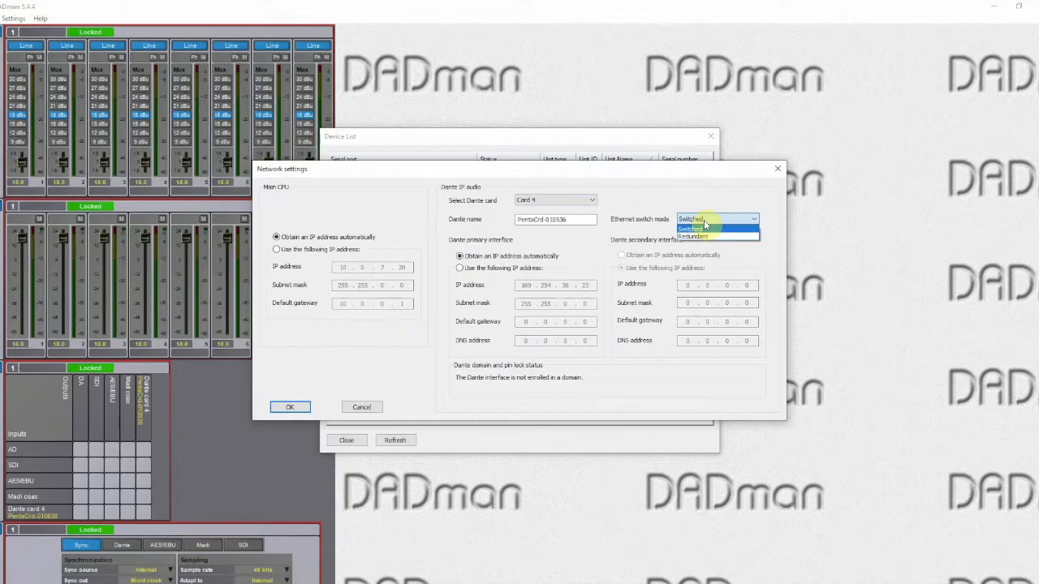
left_click(691, 227)
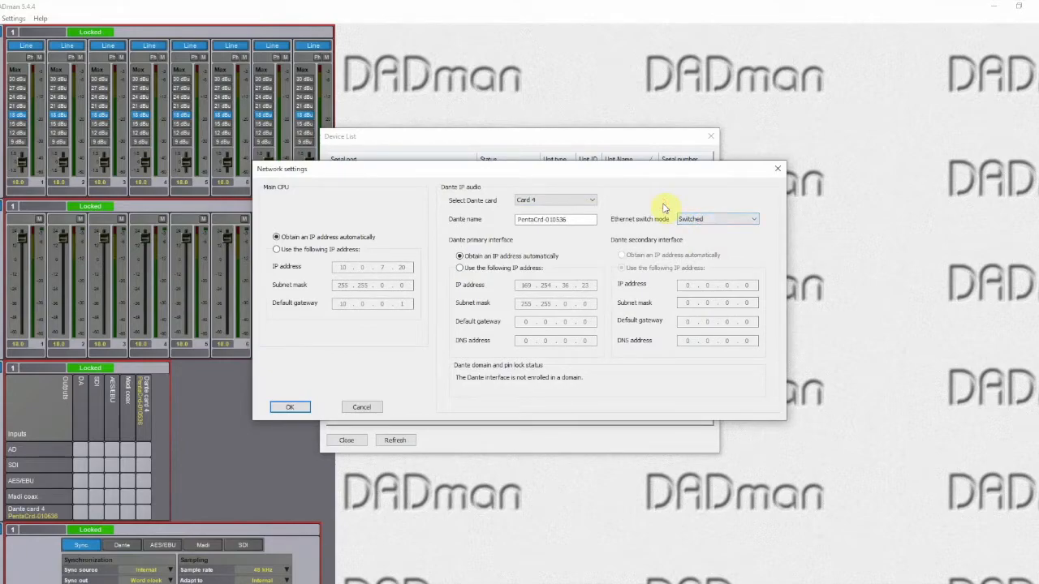
mouse_move(777, 258)
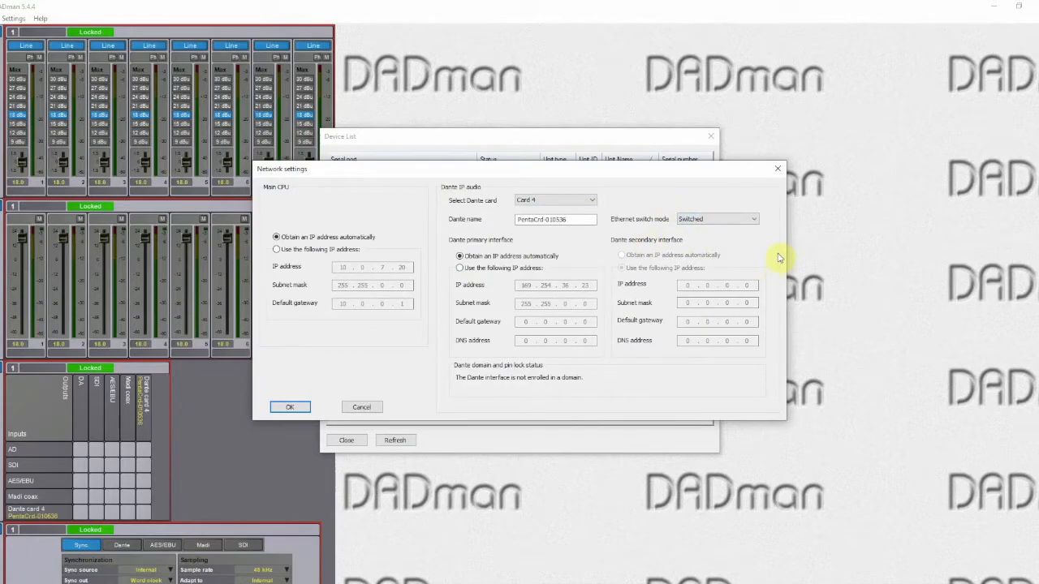
mouse_move(597, 240)
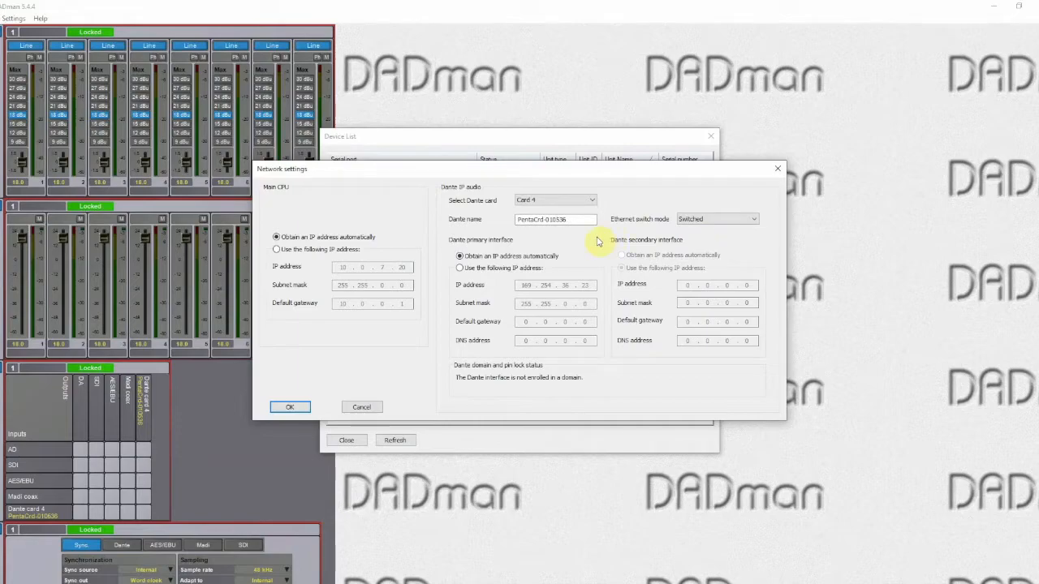
mouse_move(601, 240)
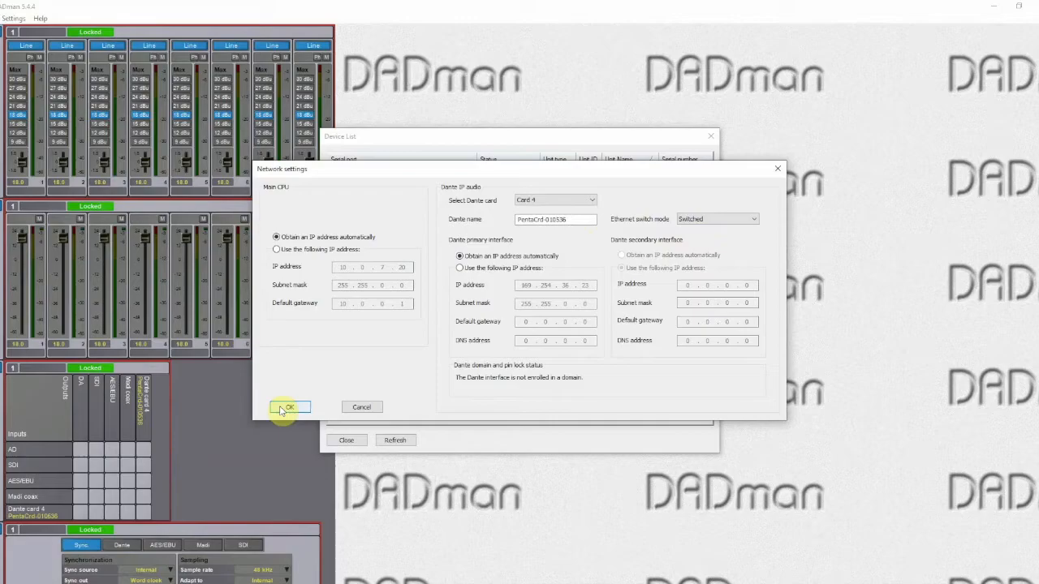
left_click(289, 405)
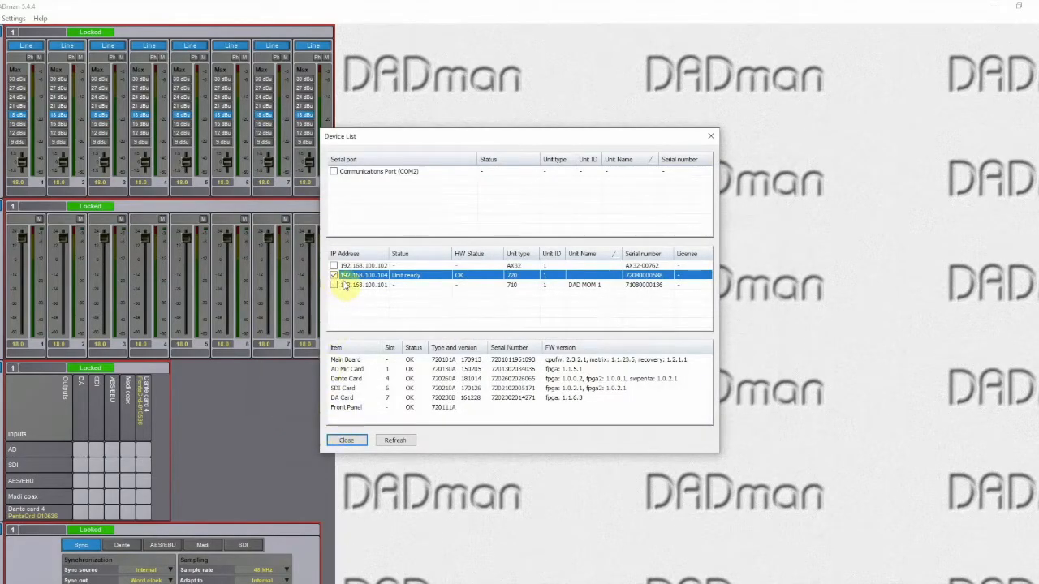
right_click(363, 276)
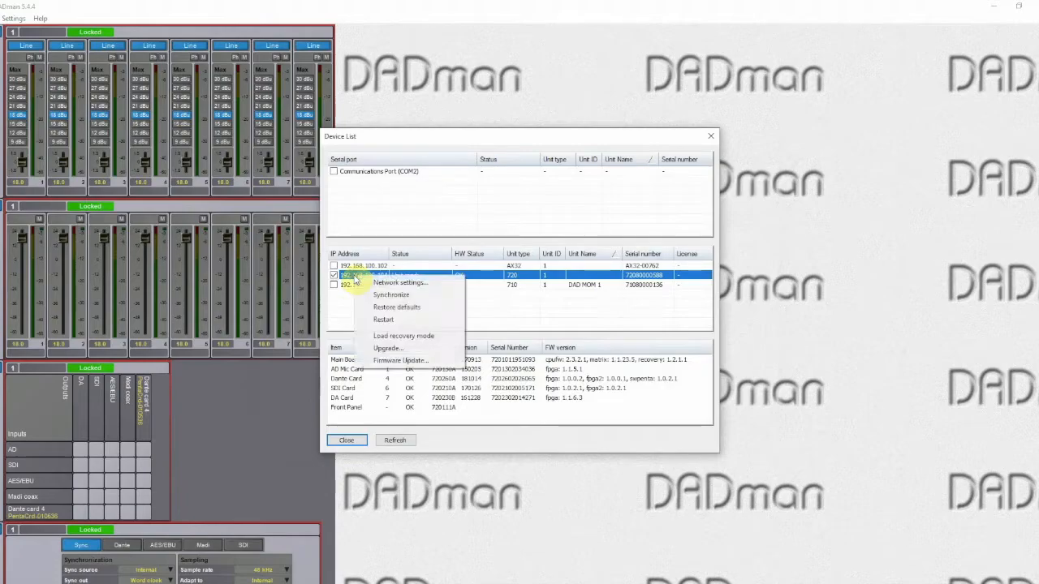
mouse_move(400, 283)
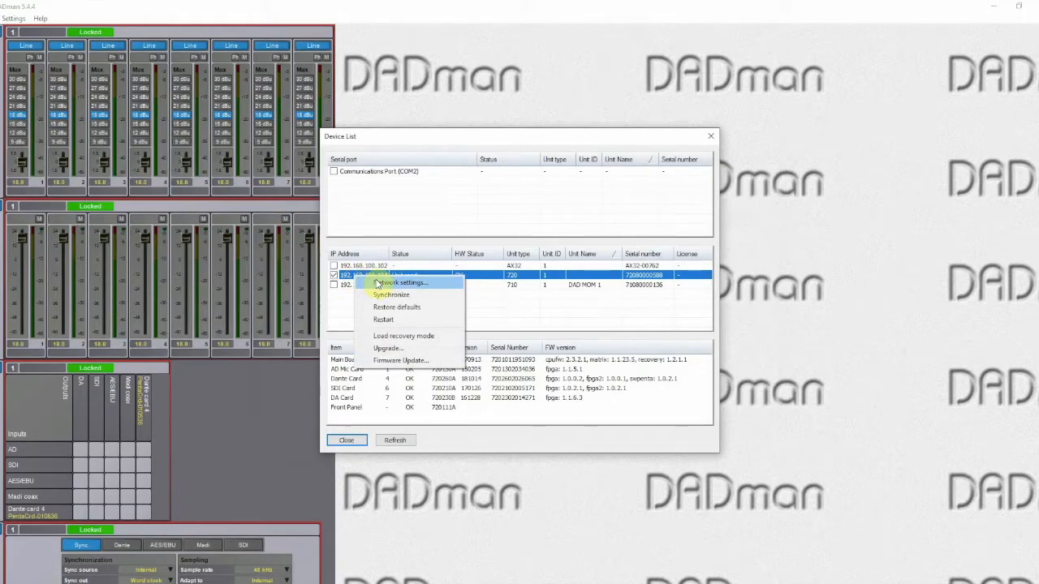
mouse_move(387, 310)
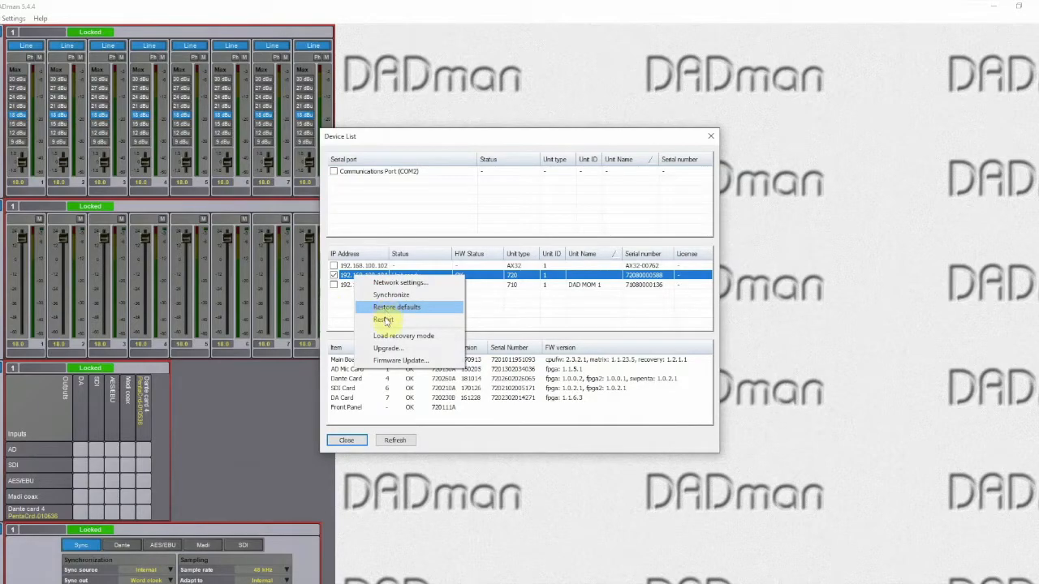
mouse_move(383, 318)
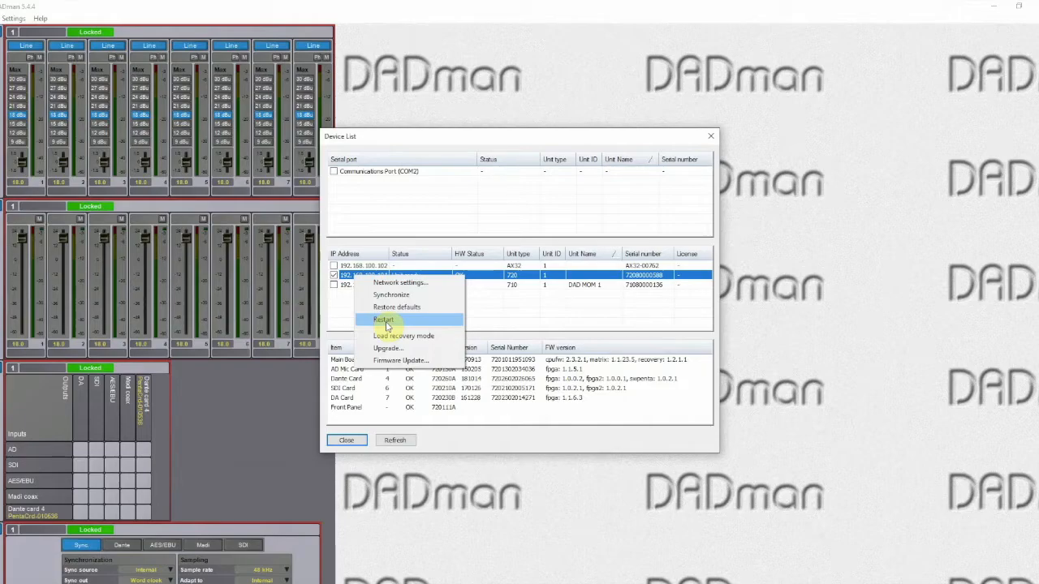
mouse_move(388, 347)
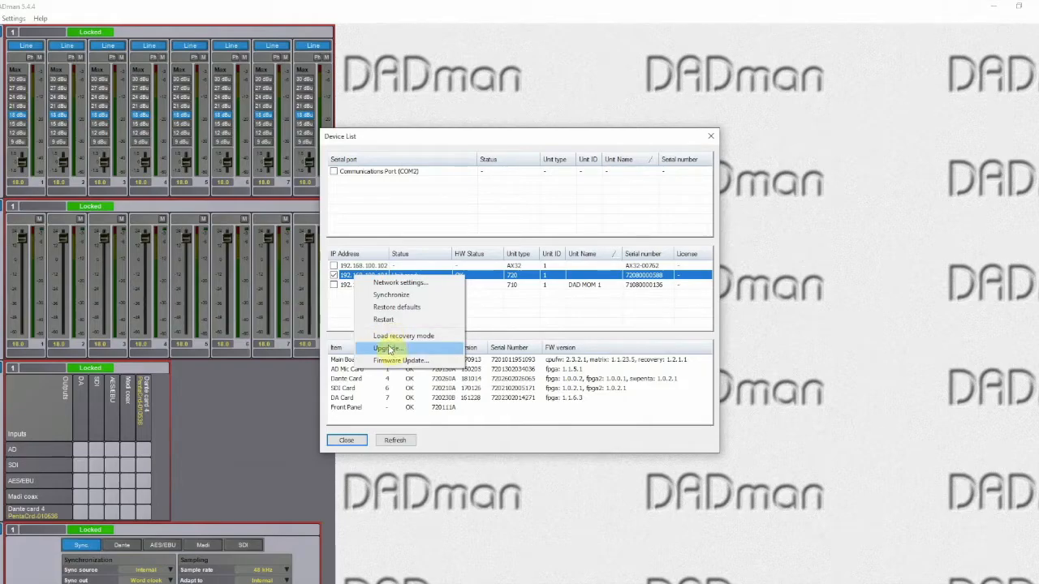
mouse_move(403, 334)
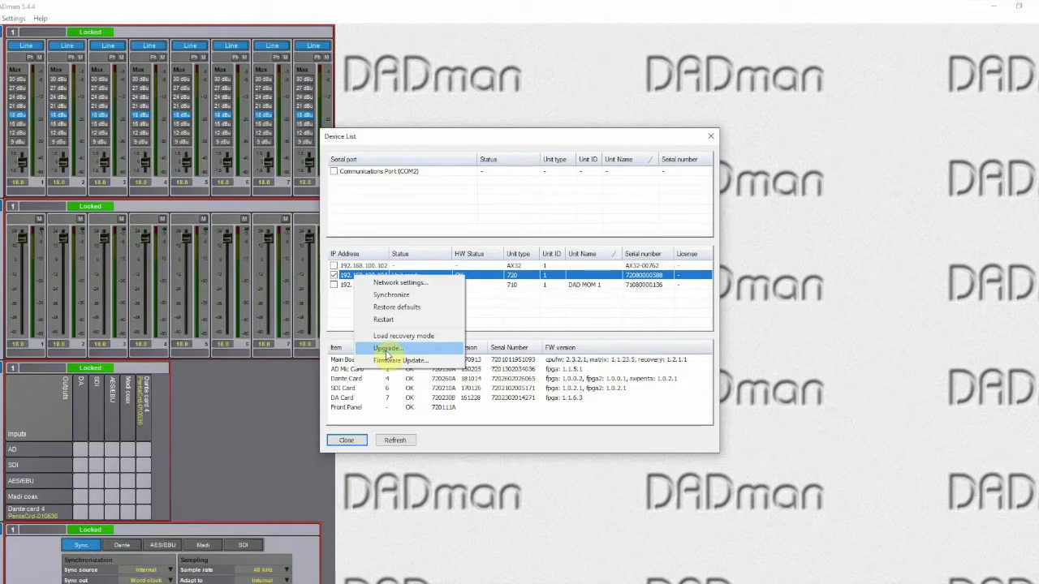
mouse_move(397, 360)
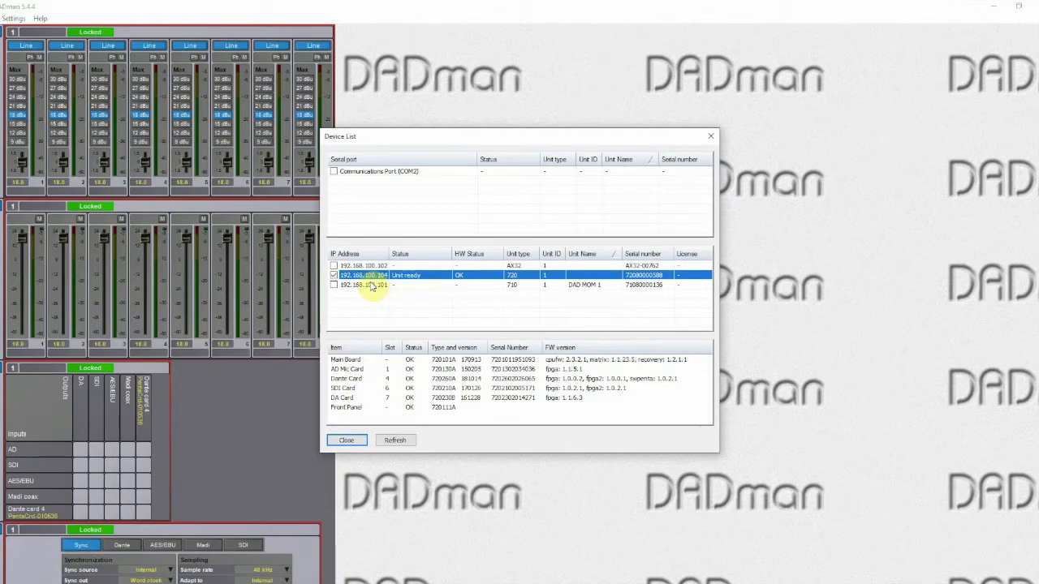
Step: Close the Device List dialog and return to the main control window
left_click(334, 276)
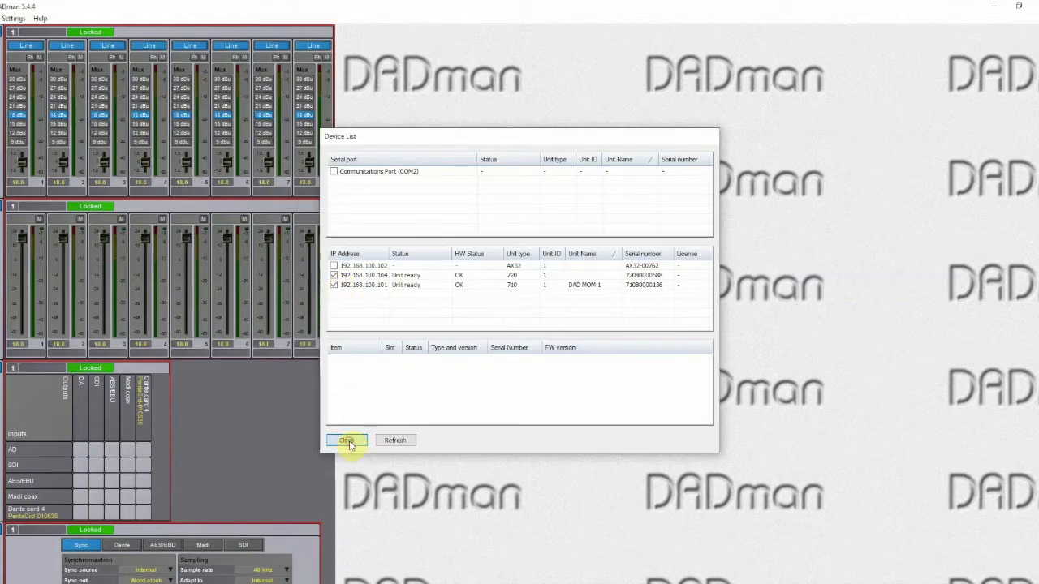
left_click(347, 440)
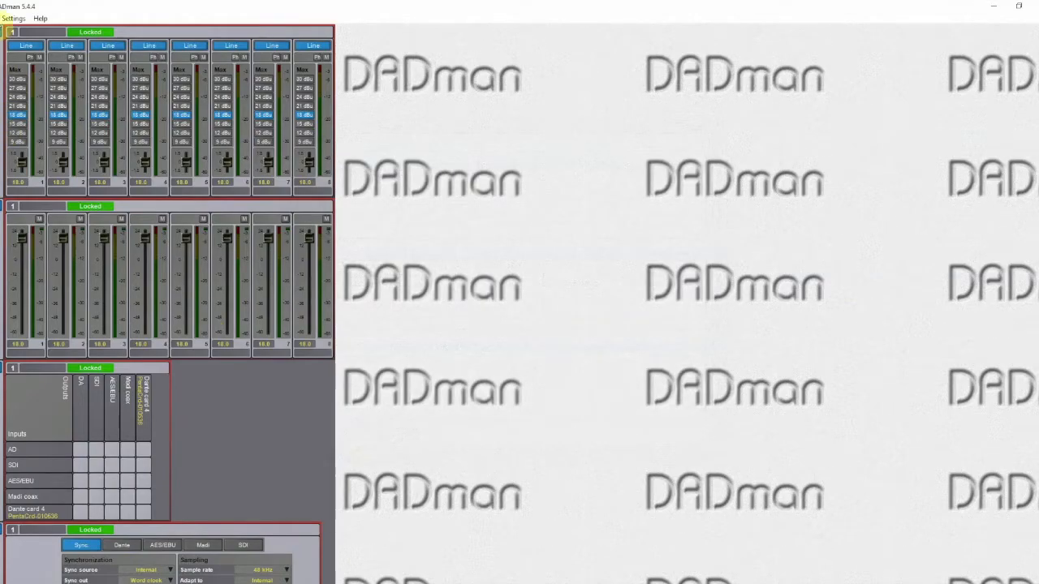
mouse_move(214, 381)
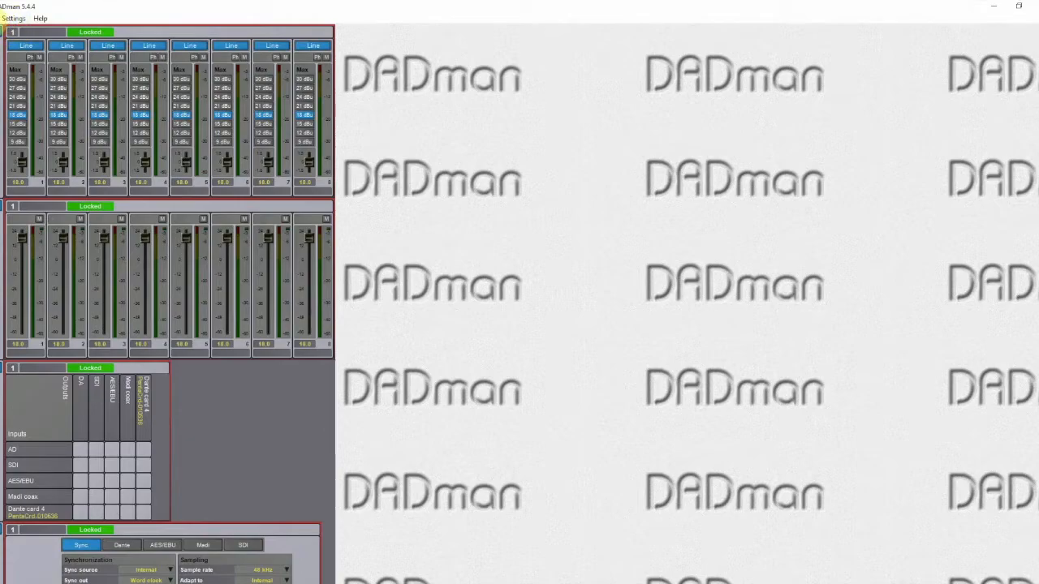
left_click(13, 18)
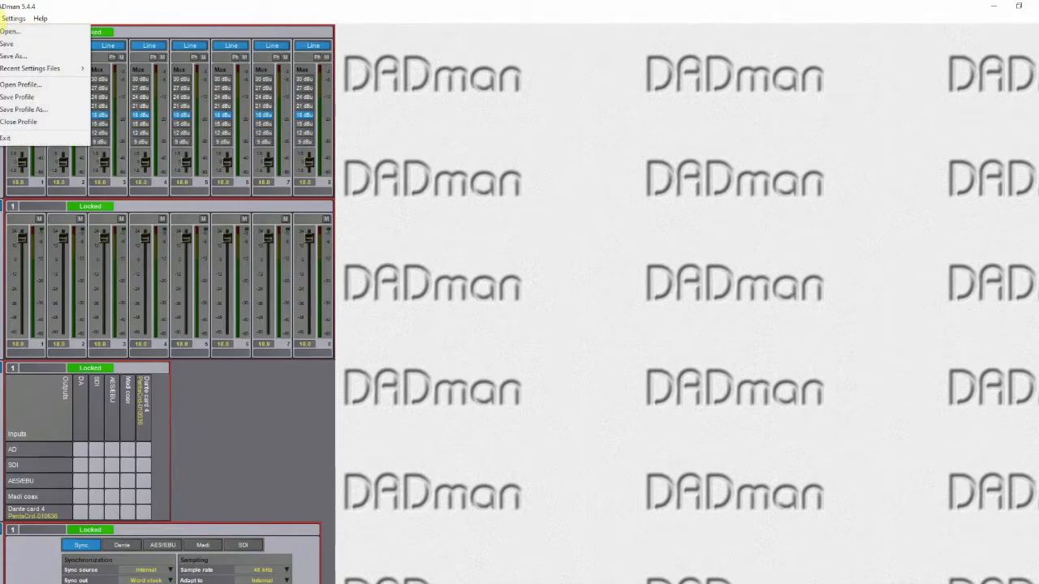
mouse_move(6, 44)
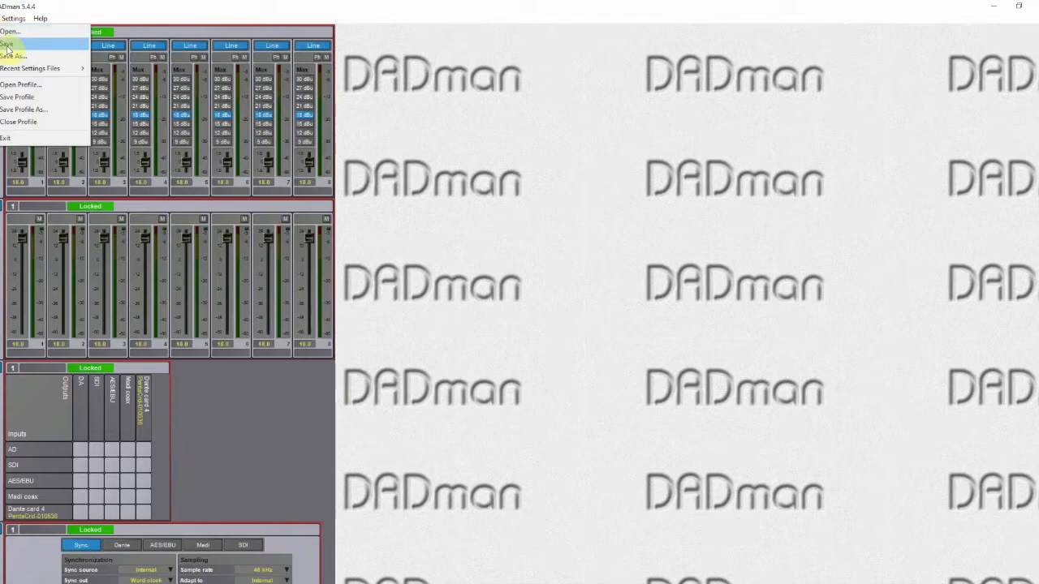
mouse_move(143, 14)
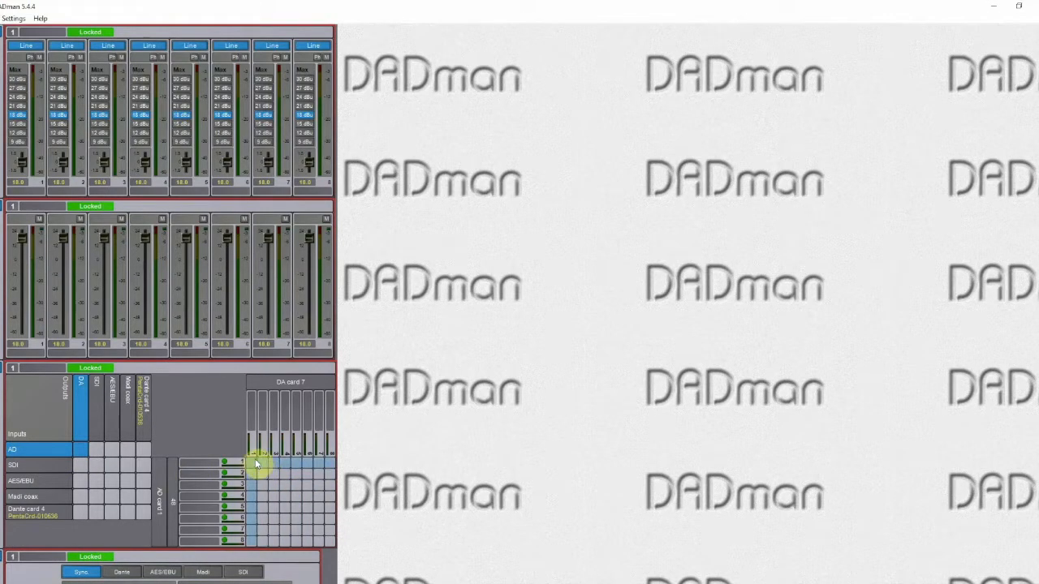
Step: Connect several AD input channels to DA card 7 outputs in the crosspoint matrix
left_click(251, 474)
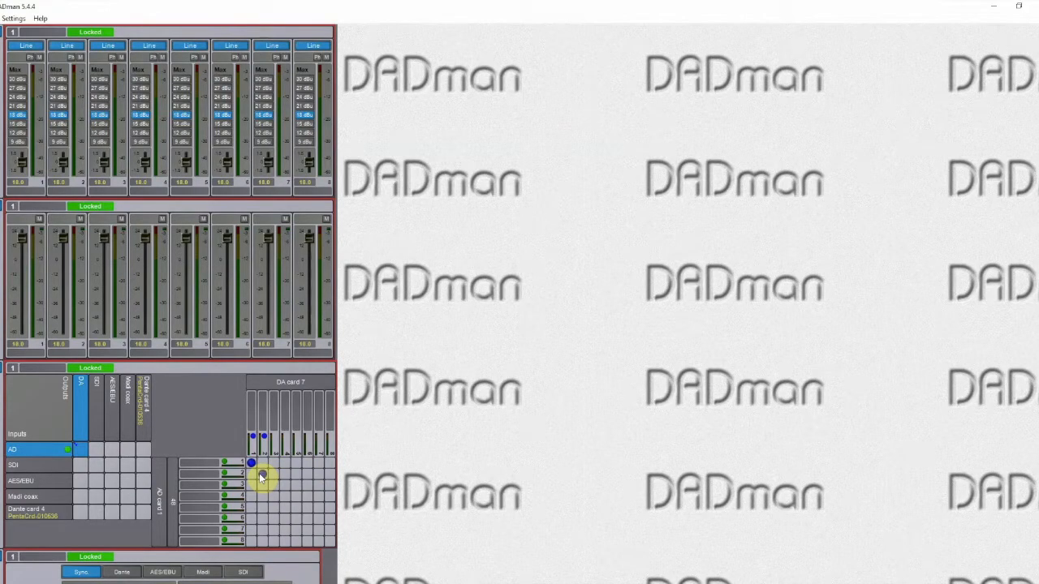
left_click(252, 474)
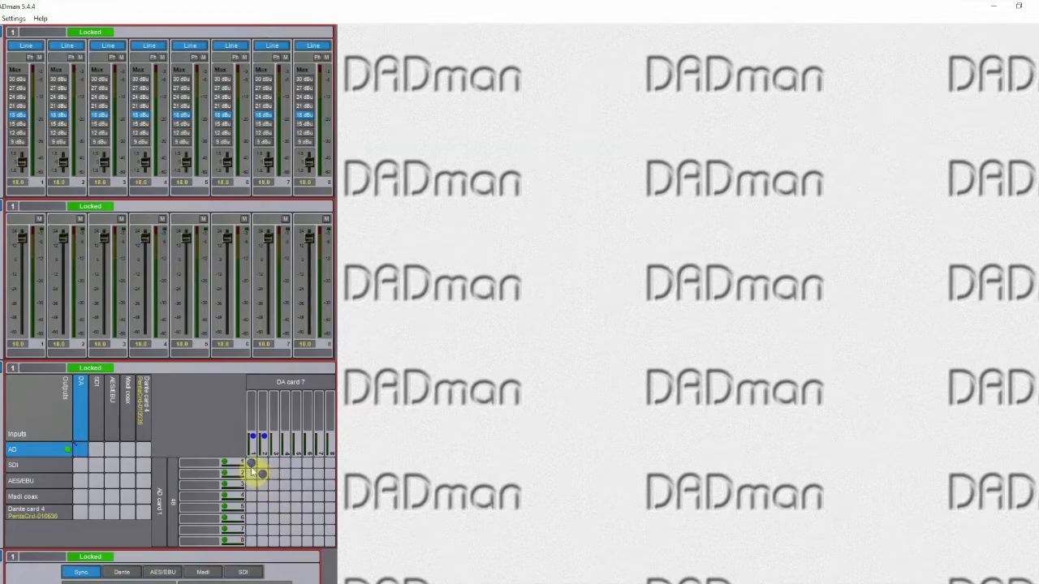
left_click(252, 474)
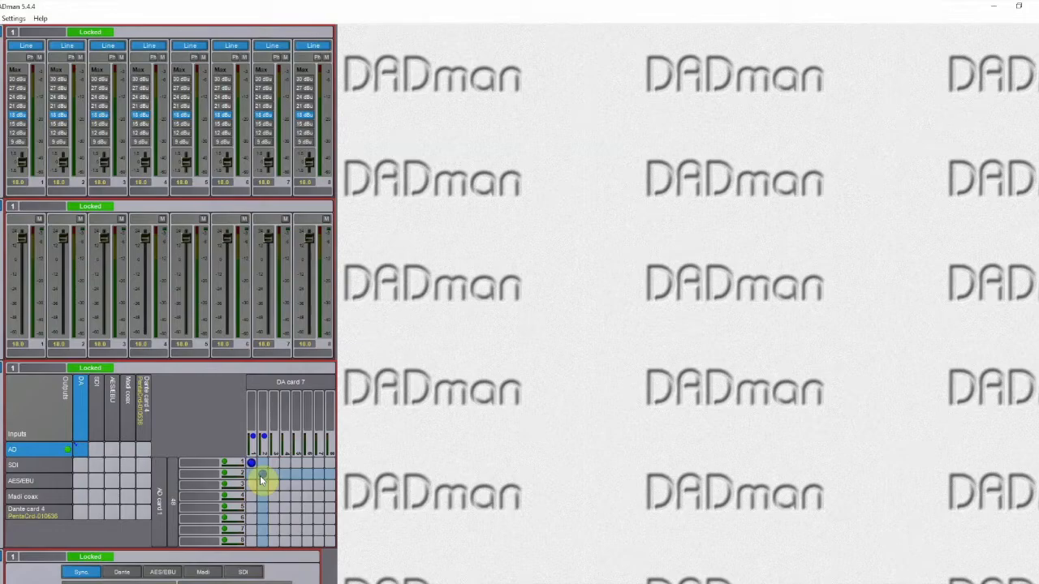
left_click(263, 474)
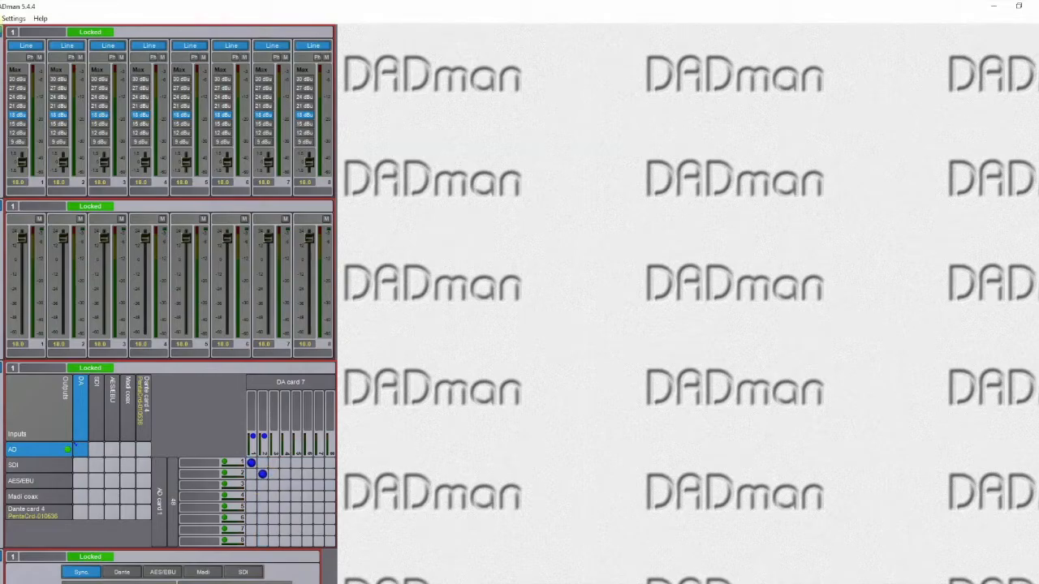
left_click(13, 18)
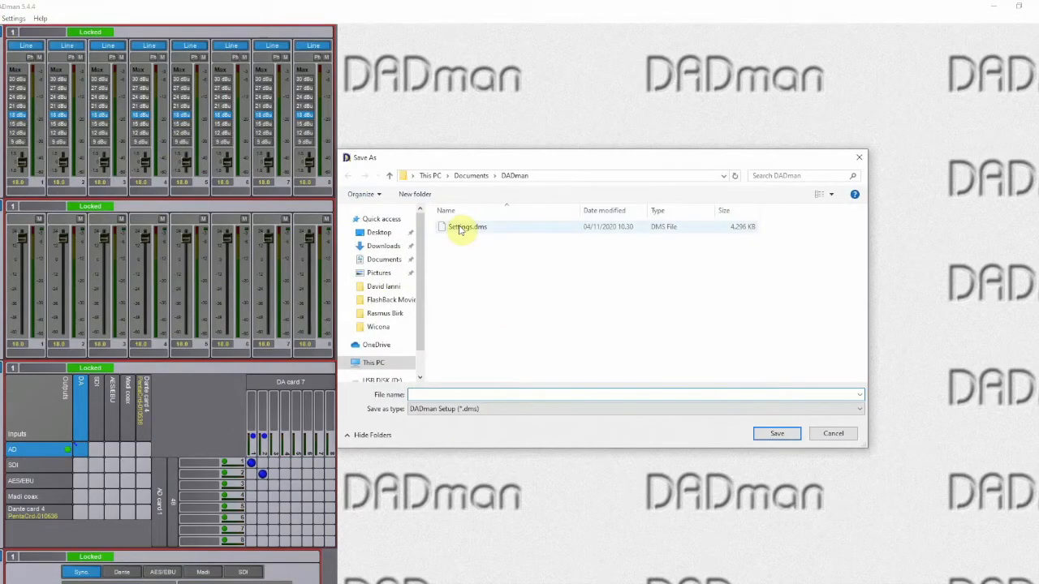
Step: Save the setup over the existing Settings.dms file, confirming the replace
left_click(468, 227)
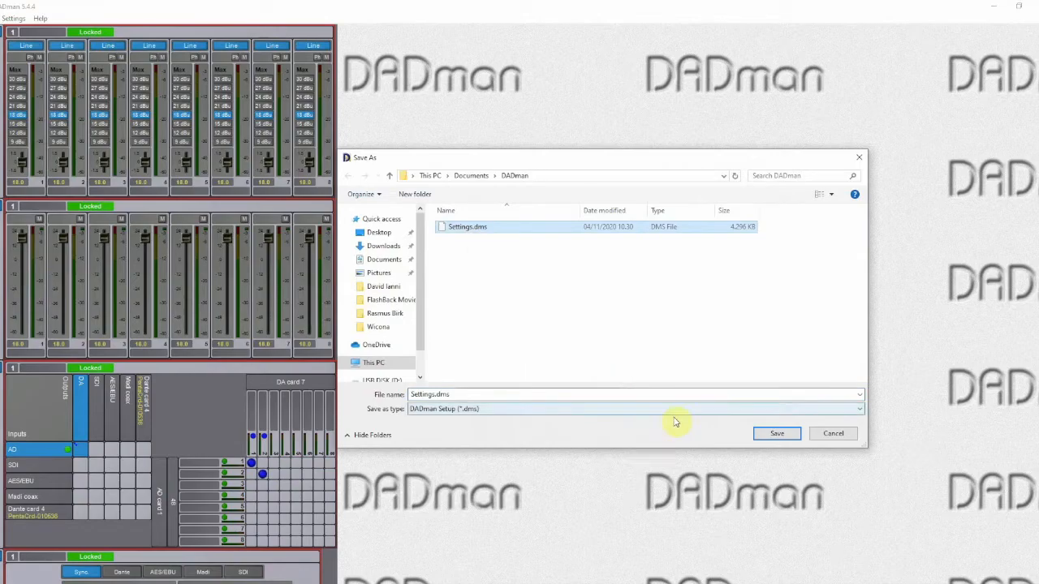
left_click(776, 431)
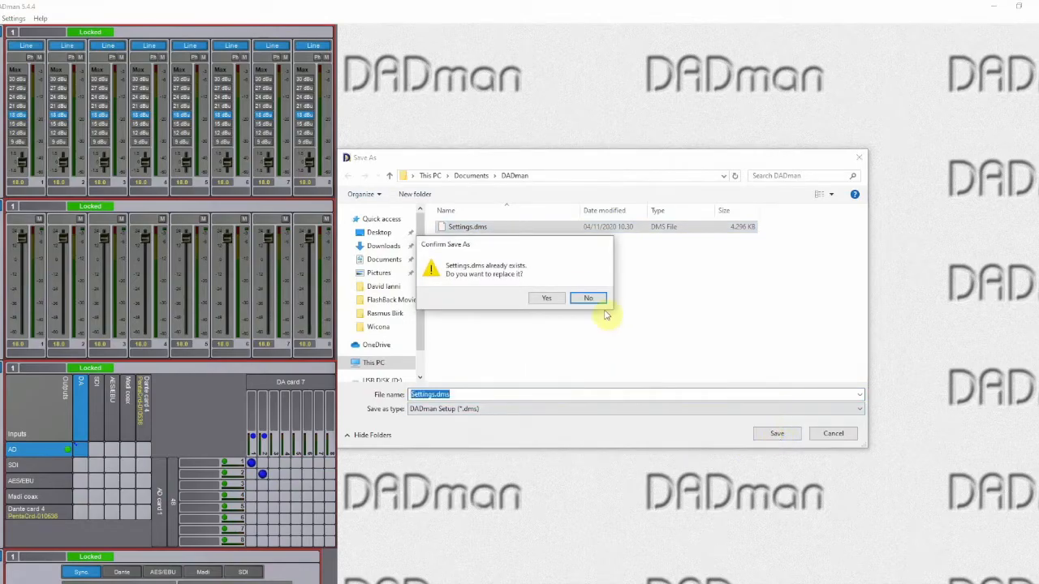
left_click(545, 299)
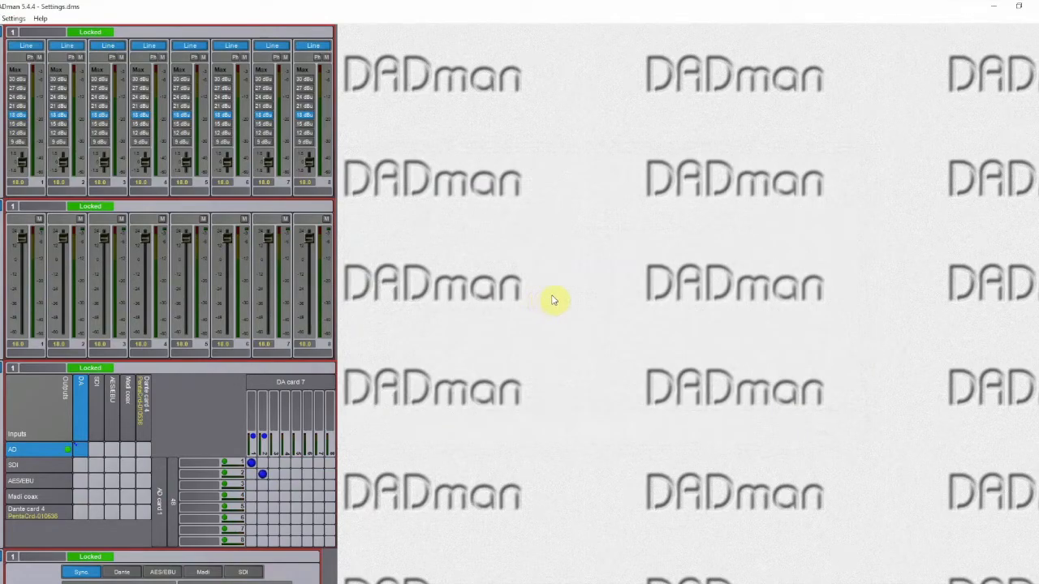
mouse_move(600, 318)
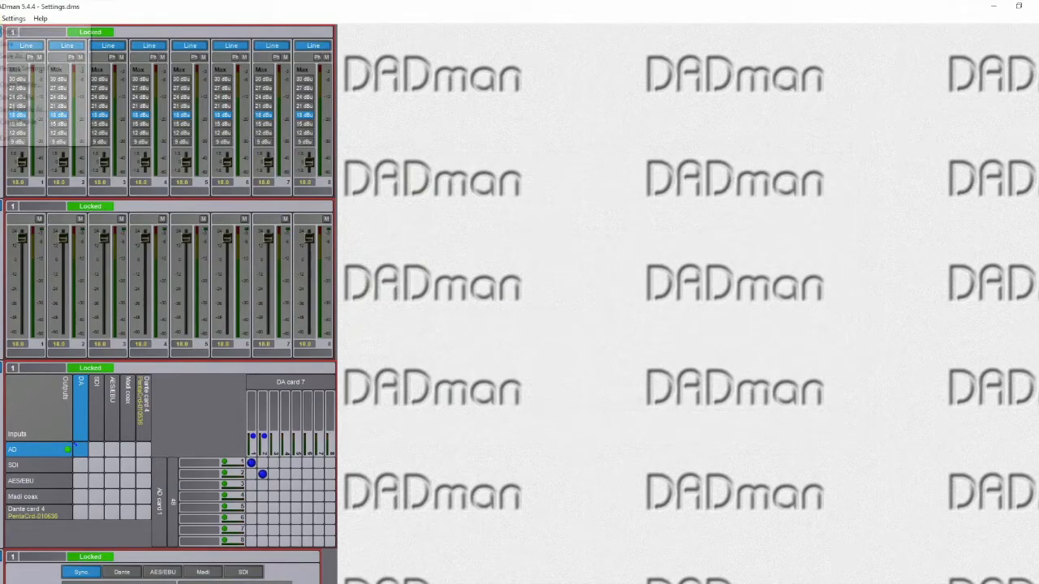
left_click(13, 18)
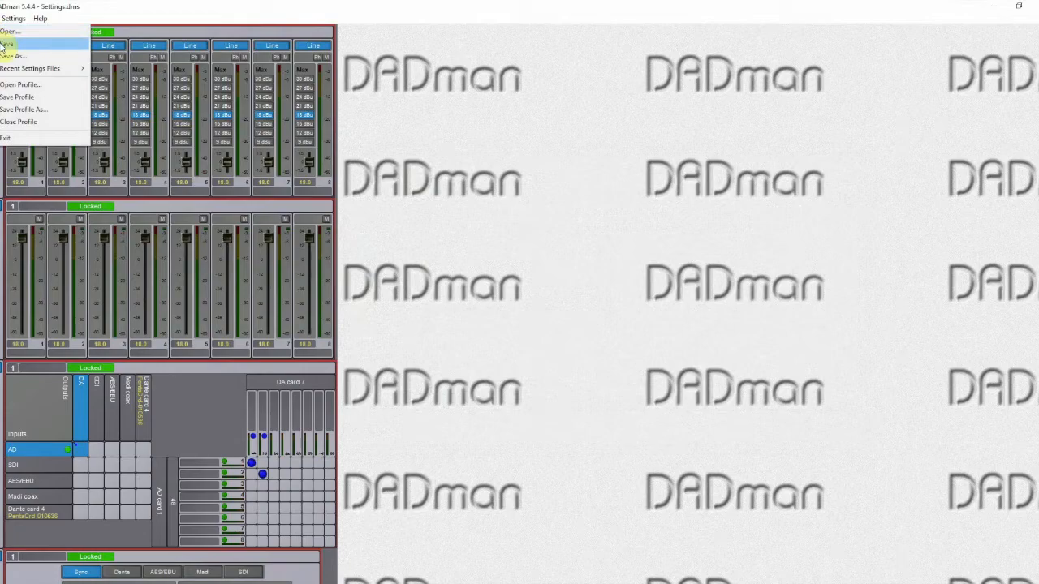